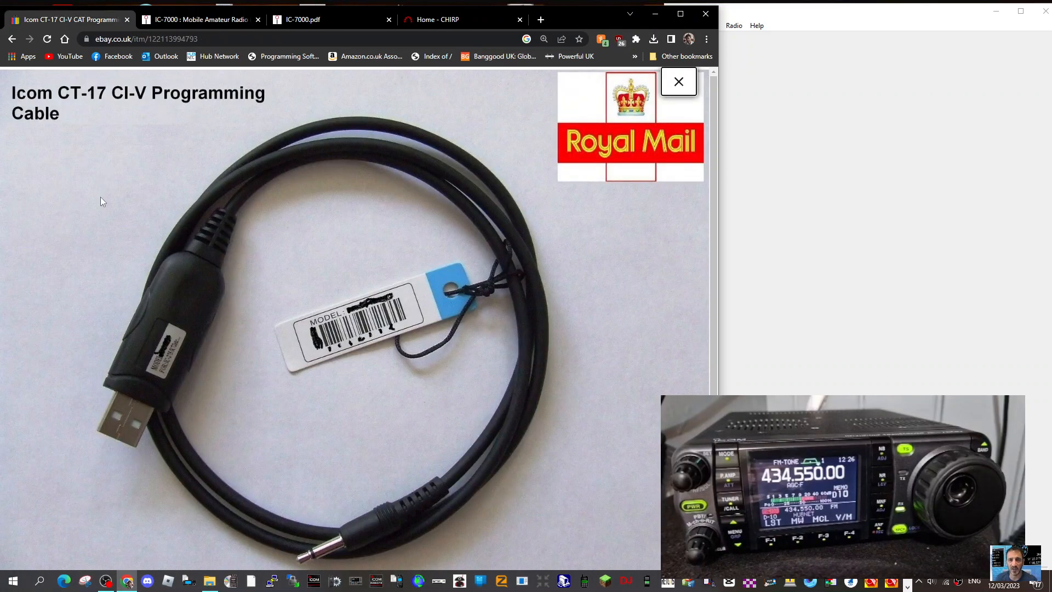
mouse_move(215, 31)
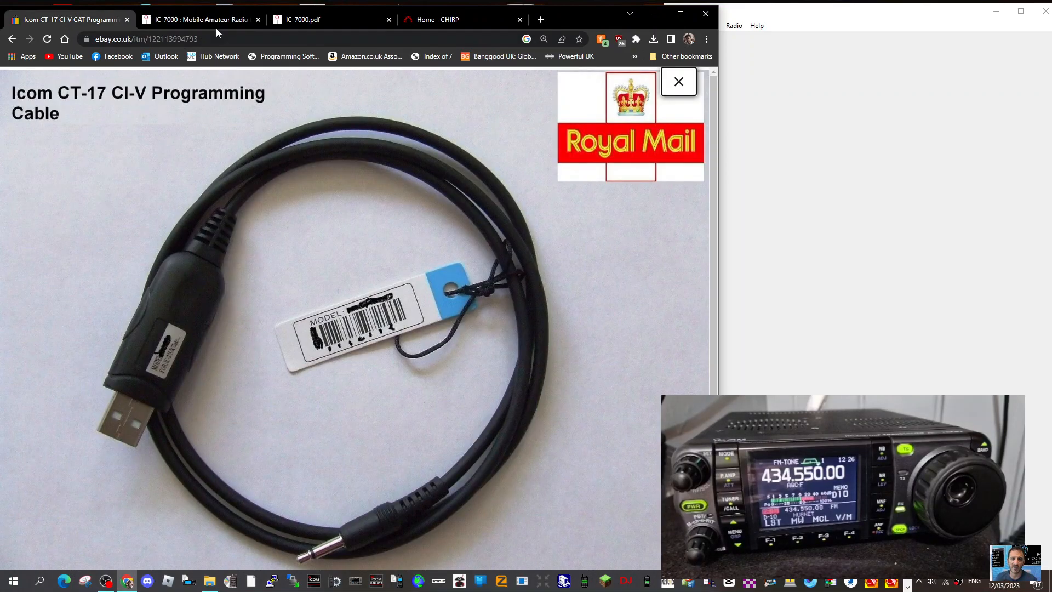
Switch Chrome to the 'IC-7000 : Mobile Amateur Radio' product page
click(202, 18)
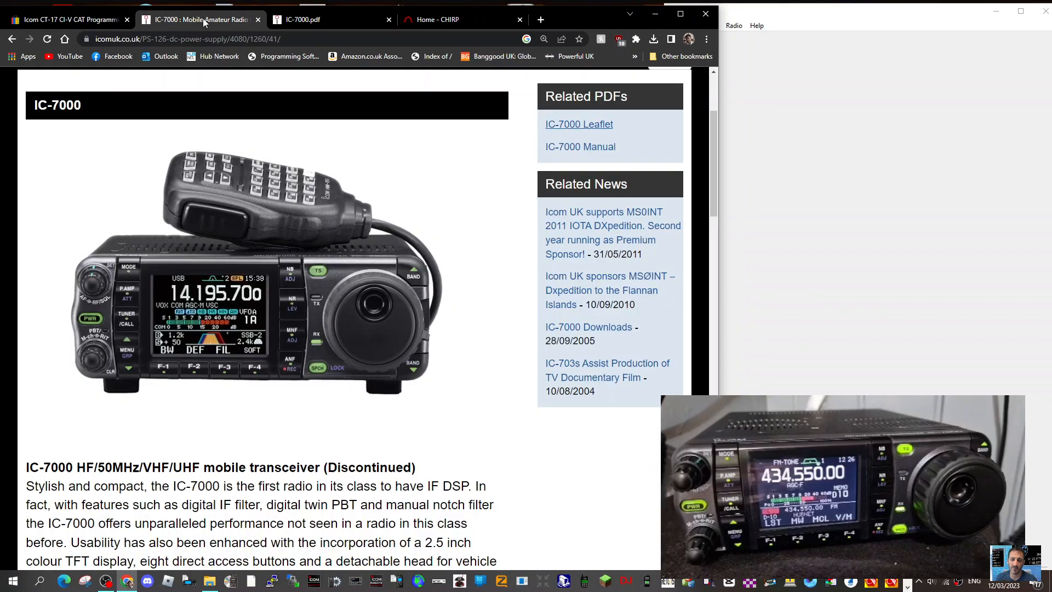
right_click(13, 581)
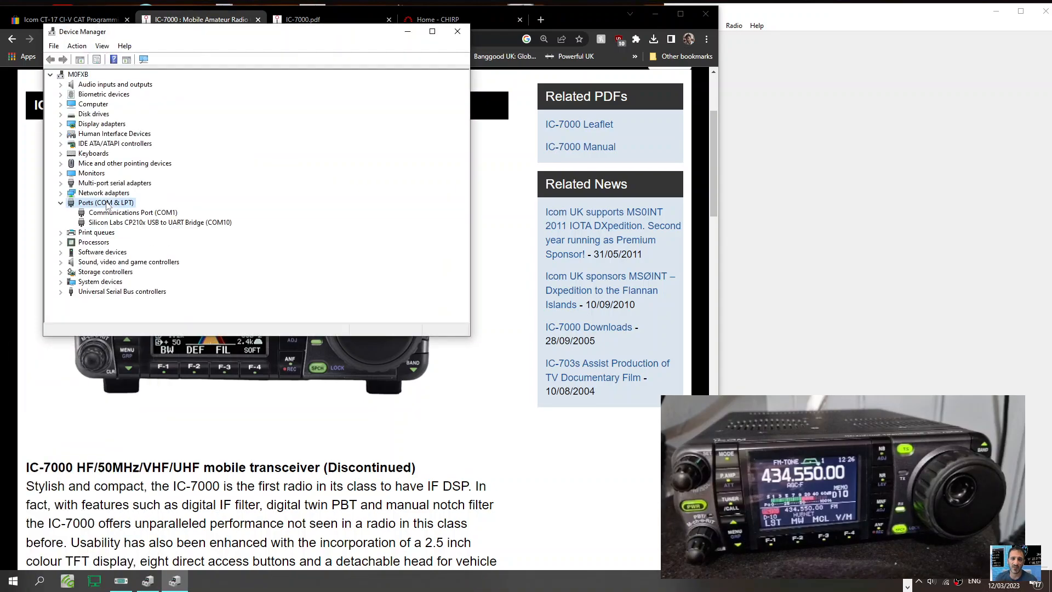
mouse_move(165, 231)
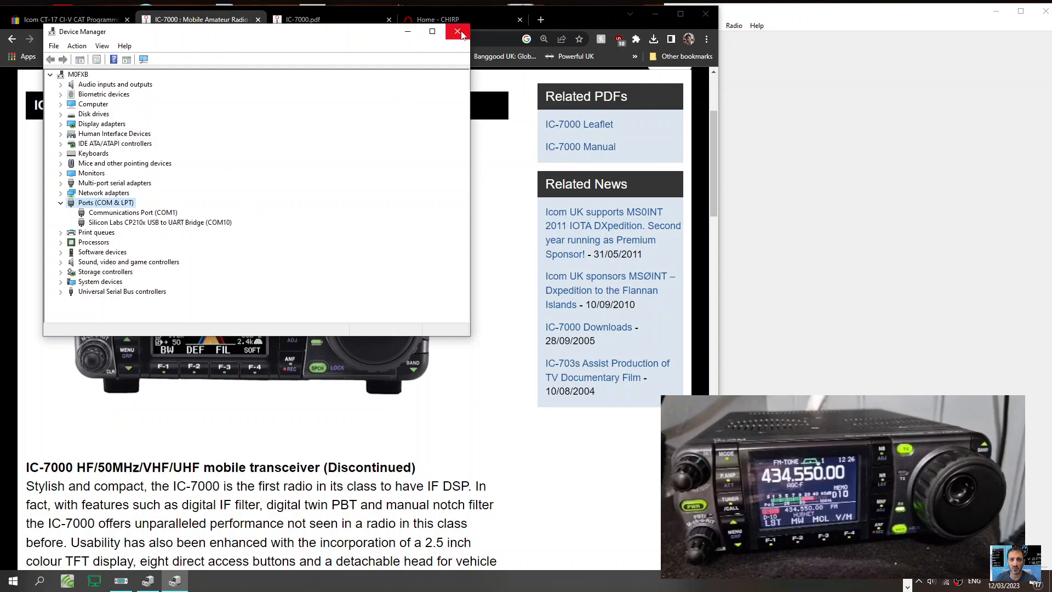
mouse_move(461, 32)
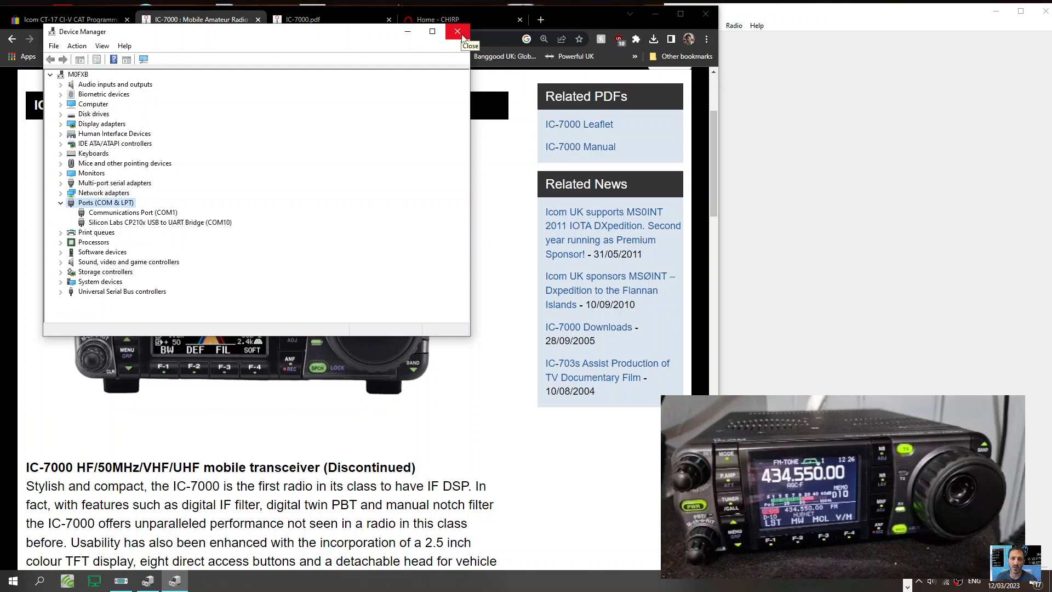
click(458, 32)
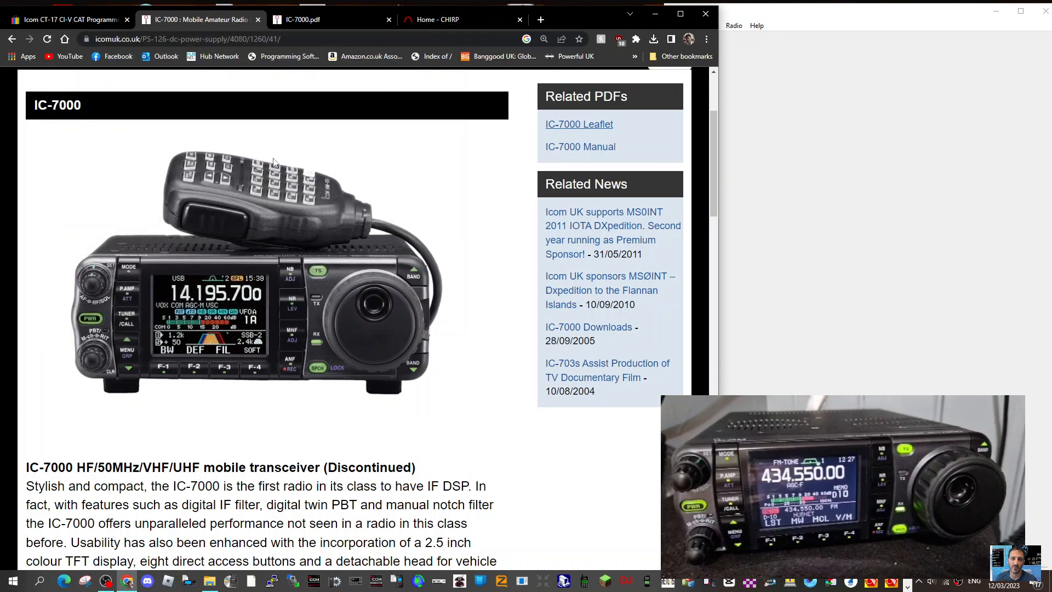
Browse the IC-7000.pdf leaflet, then show the 'Home - CHIRP' page
click(303, 20)
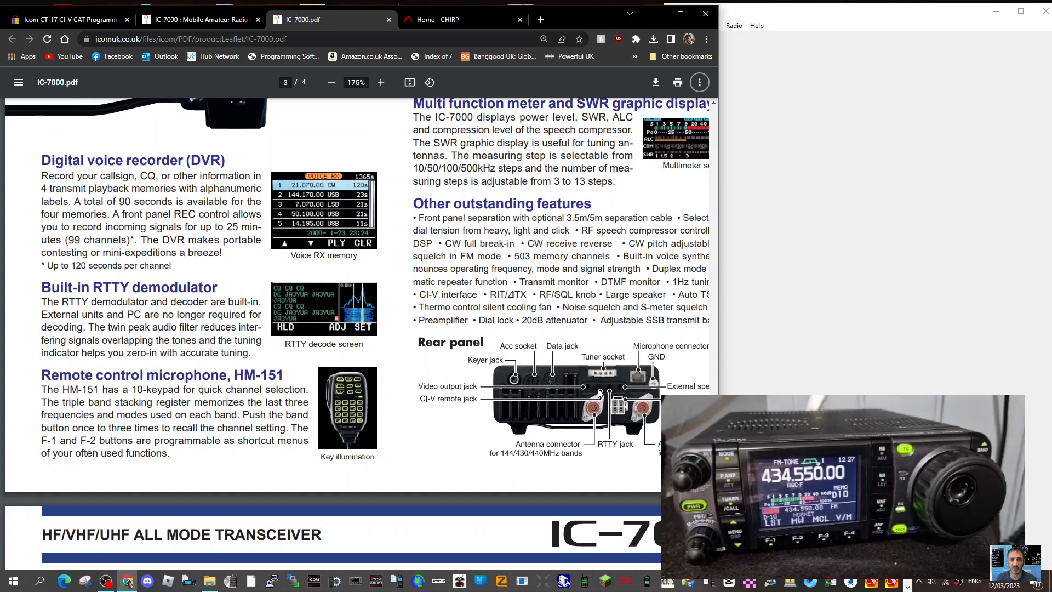
click(439, 20)
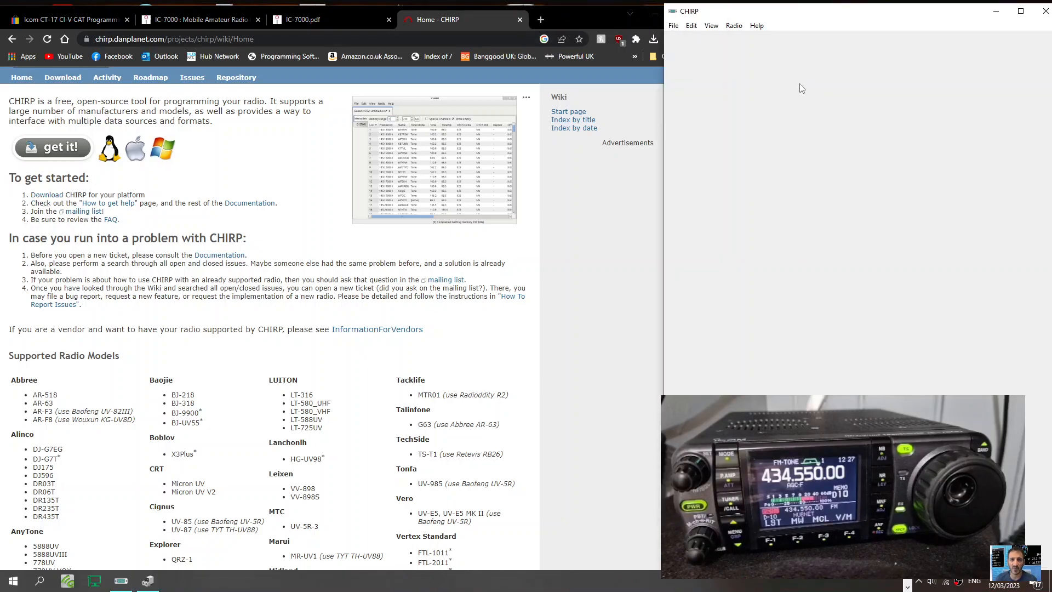
mouse_move(666, 145)
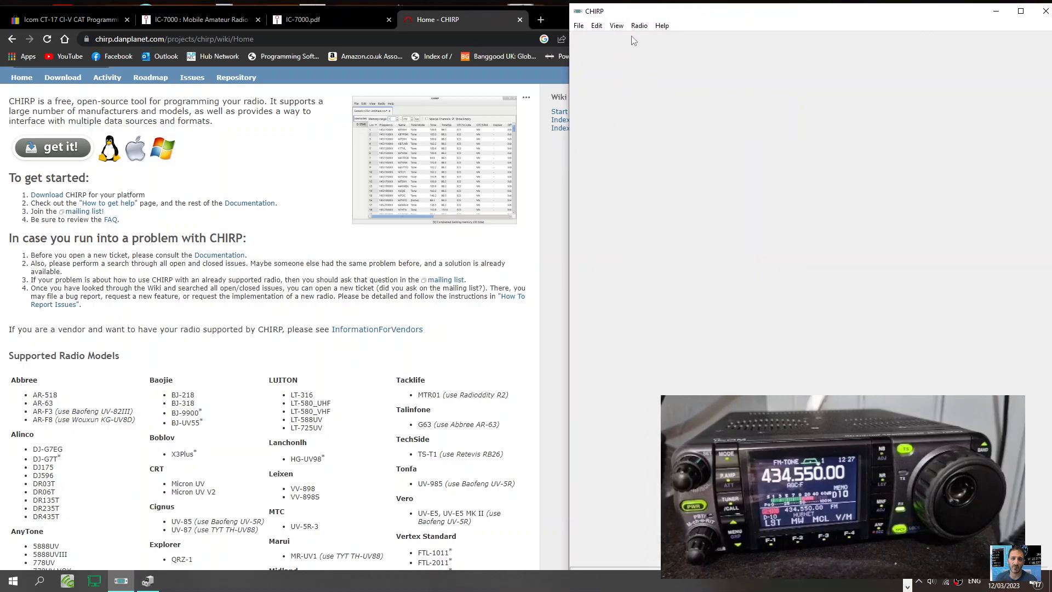
Start Download From Radio with port COM10, vendor Icom, model IC-7000
click(639, 25)
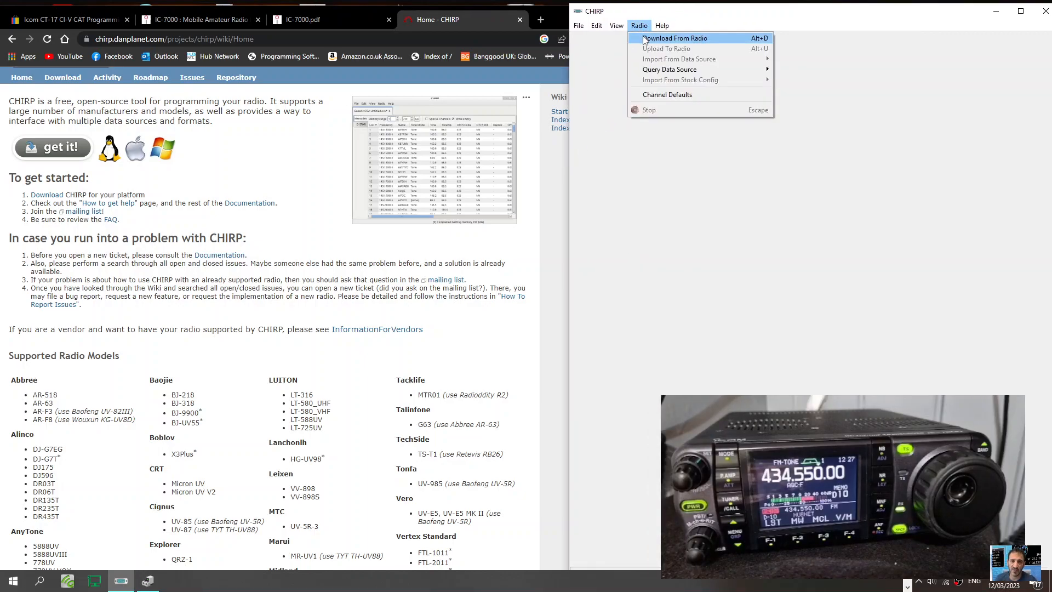
click(674, 37)
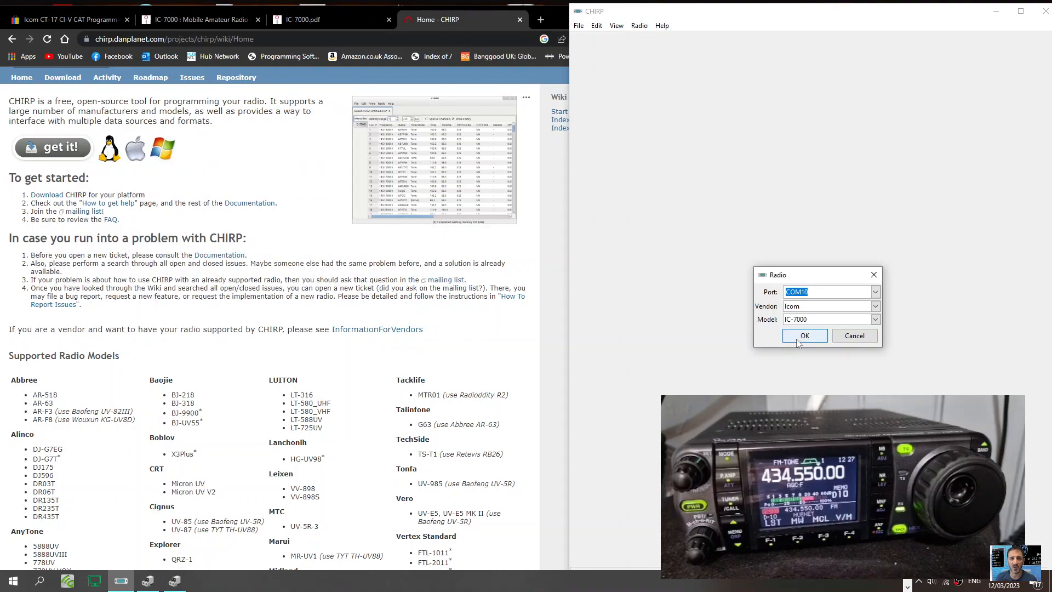
Confirm the COM10 Icom IC-7000 connection and dismiss the live-mode notice
click(804, 335)
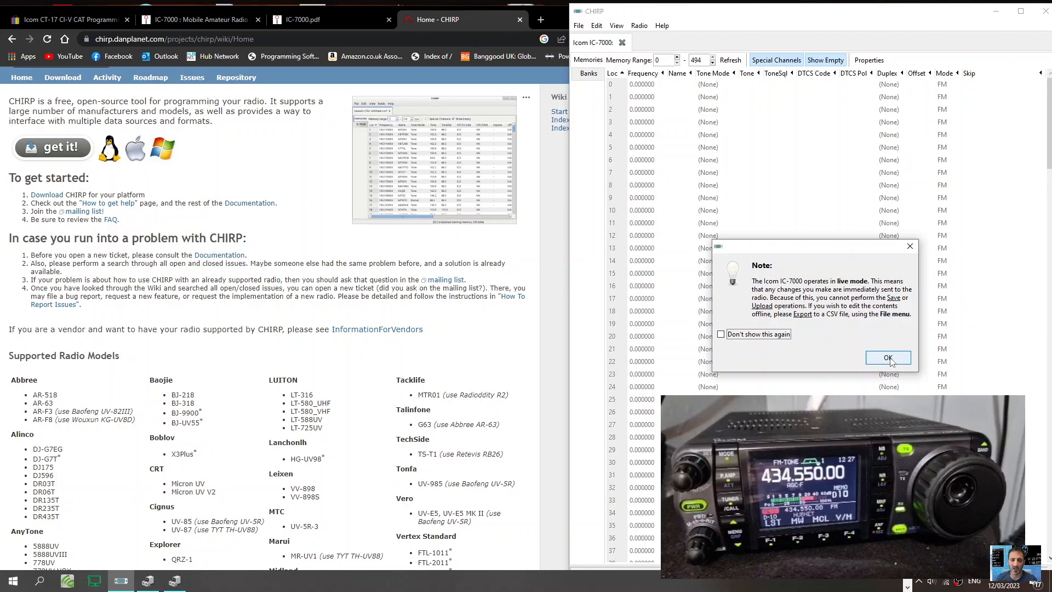
click(887, 358)
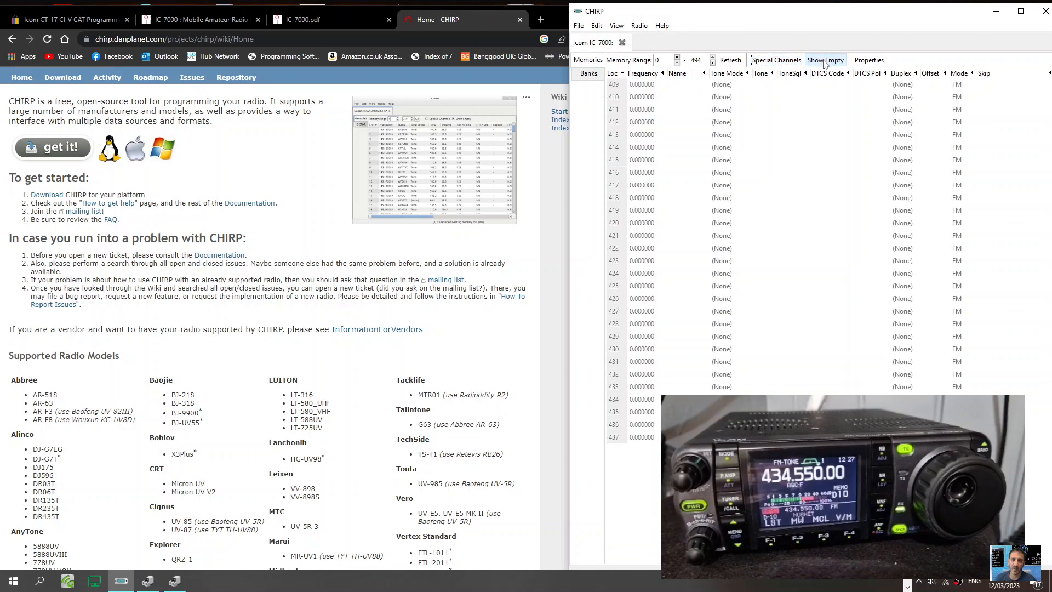
click(823, 60)
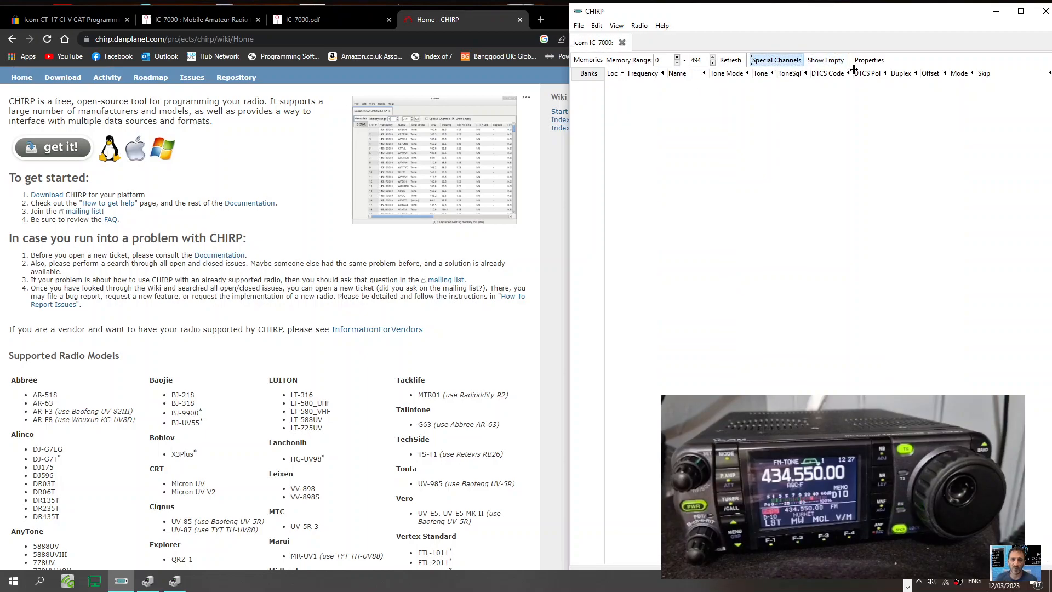
click(868, 59)
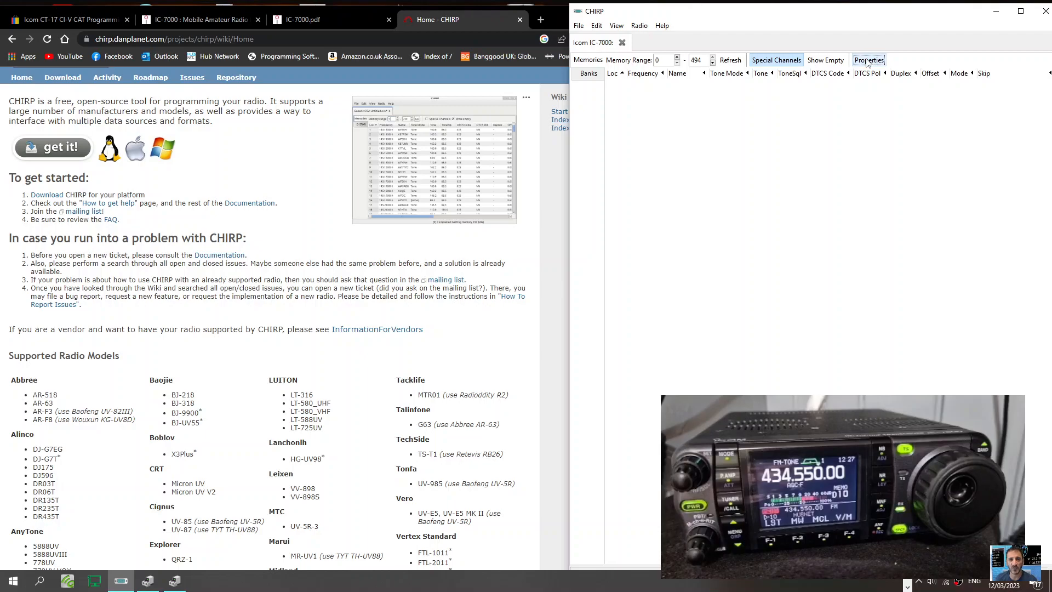
click(638, 25)
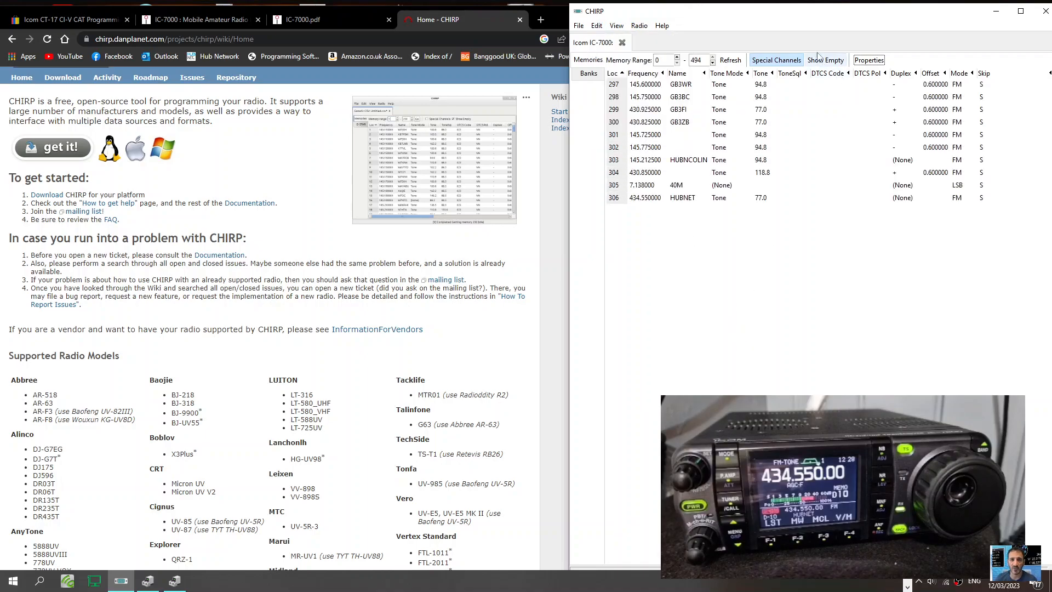
click(776, 59)
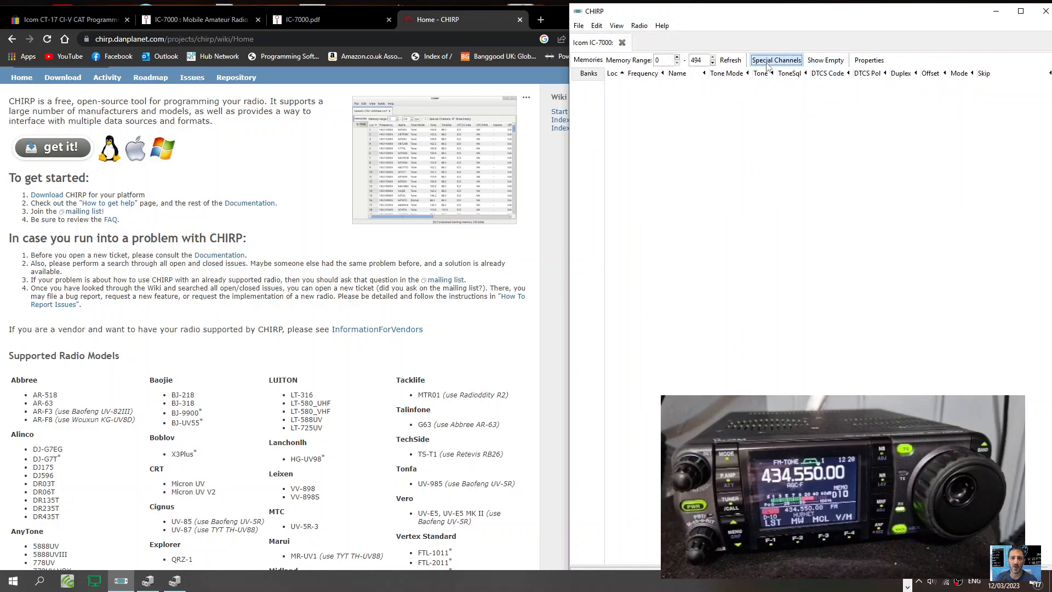
click(824, 59)
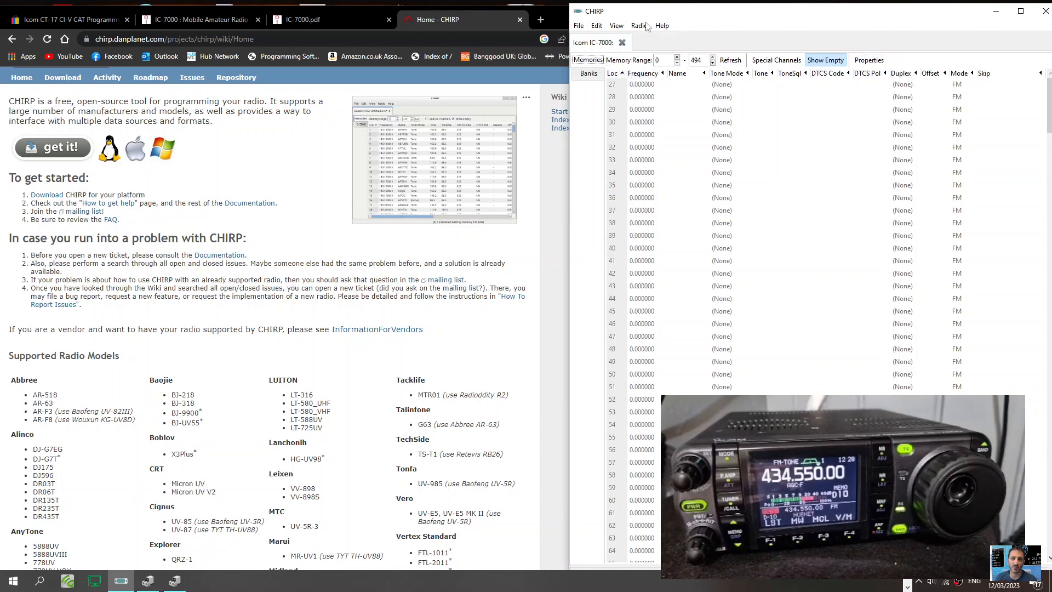
Run a RepeaterBook Political Query for Oregon repeaters on 2 metres
click(638, 25)
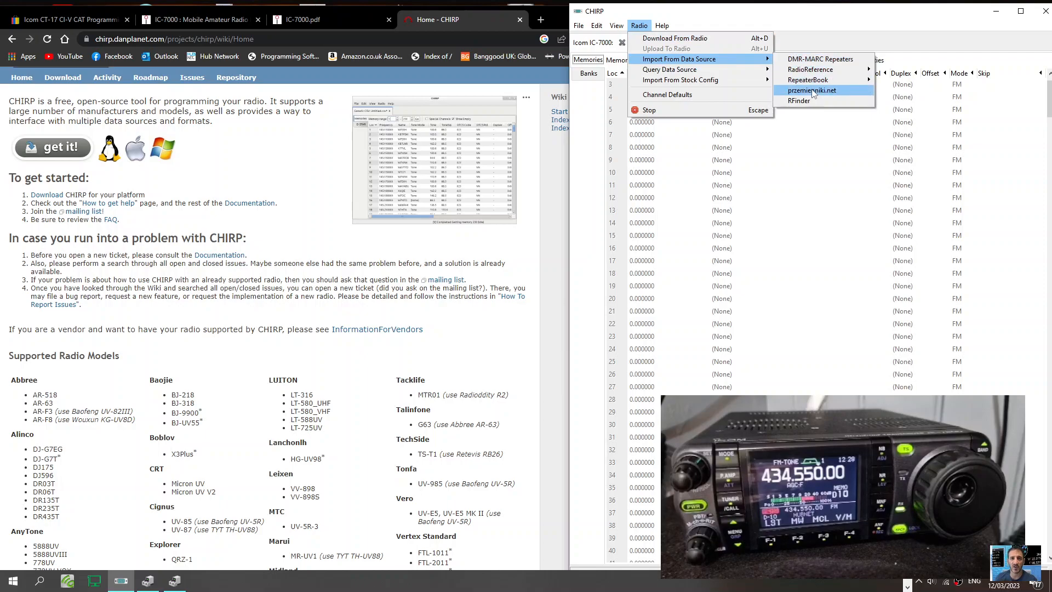
mouse_move(807, 80)
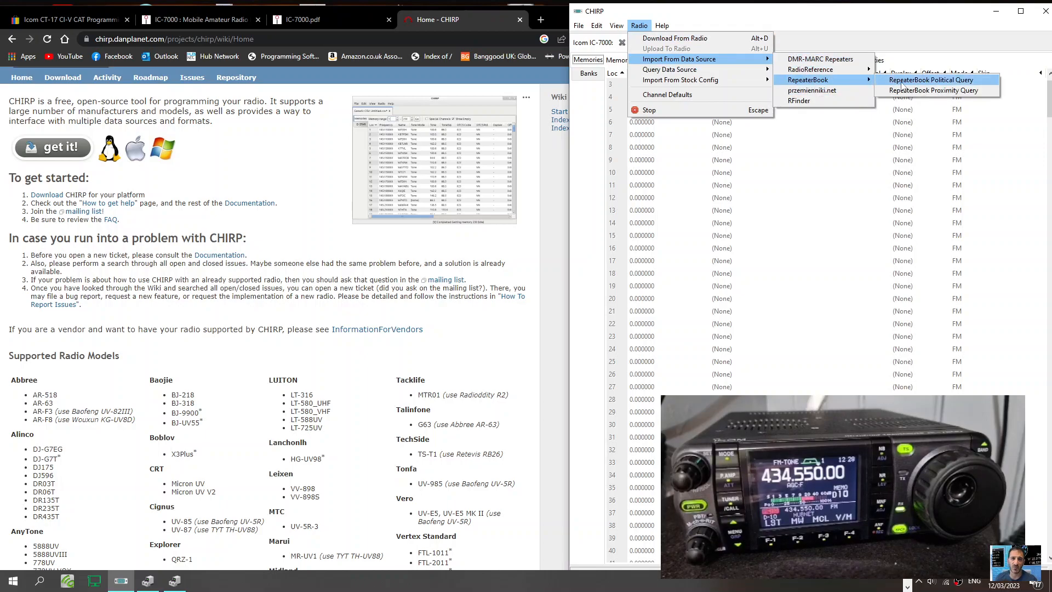
click(929, 80)
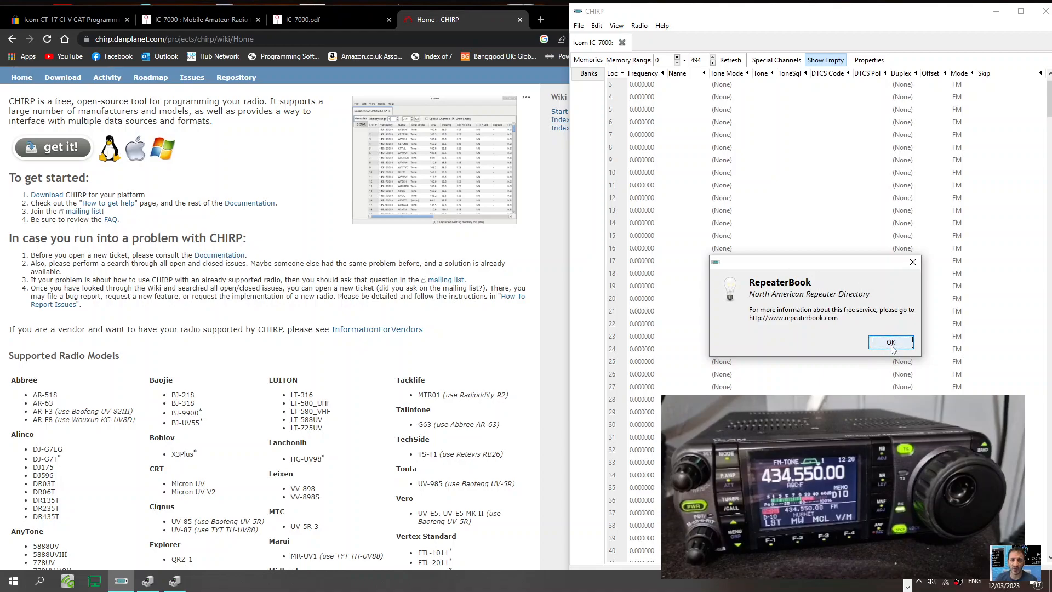
click(889, 342)
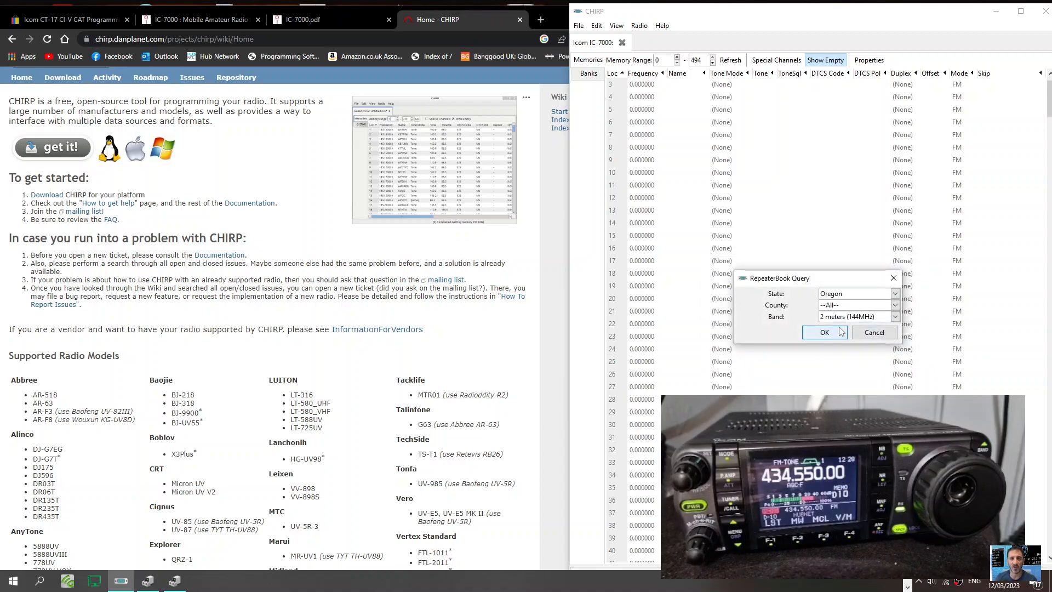
click(823, 332)
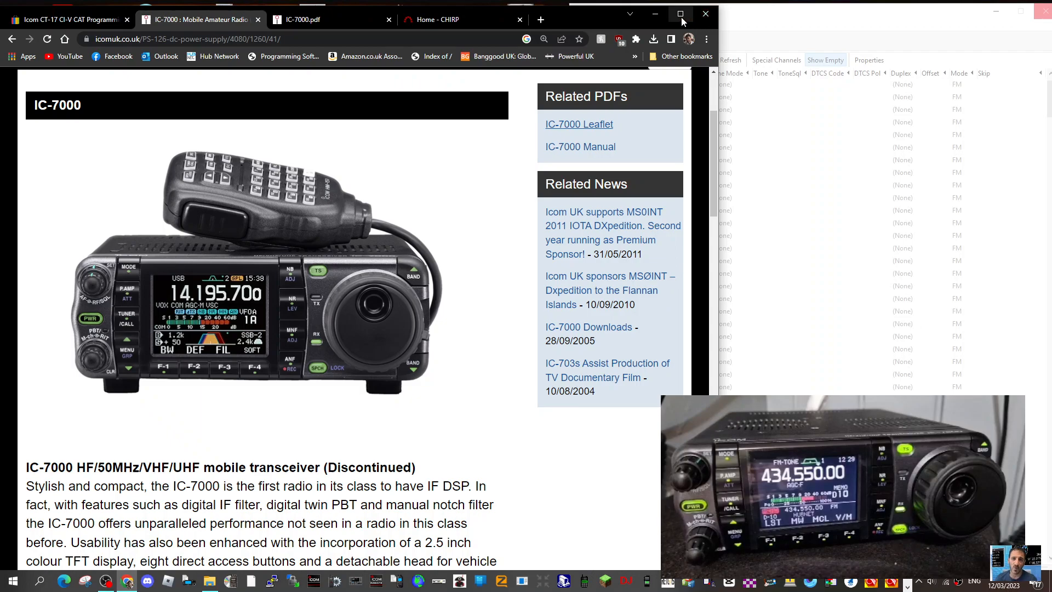
Maximize Chrome so the IC-7000 product page fills the screen
click(679, 14)
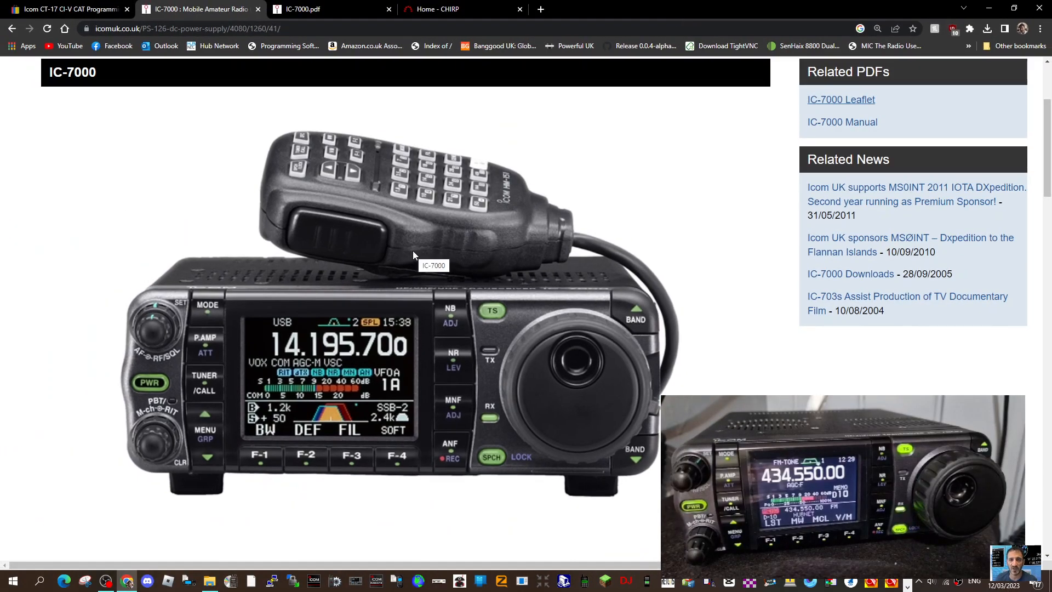